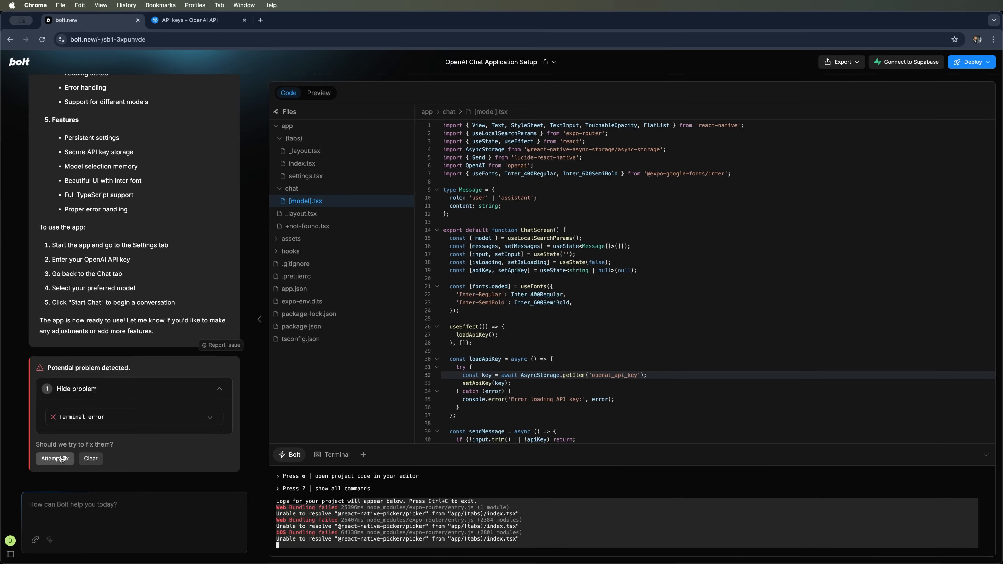
Show the Expo QR code preview beside the mirrored iPhone running the GPT-4 chat
click(54, 459)
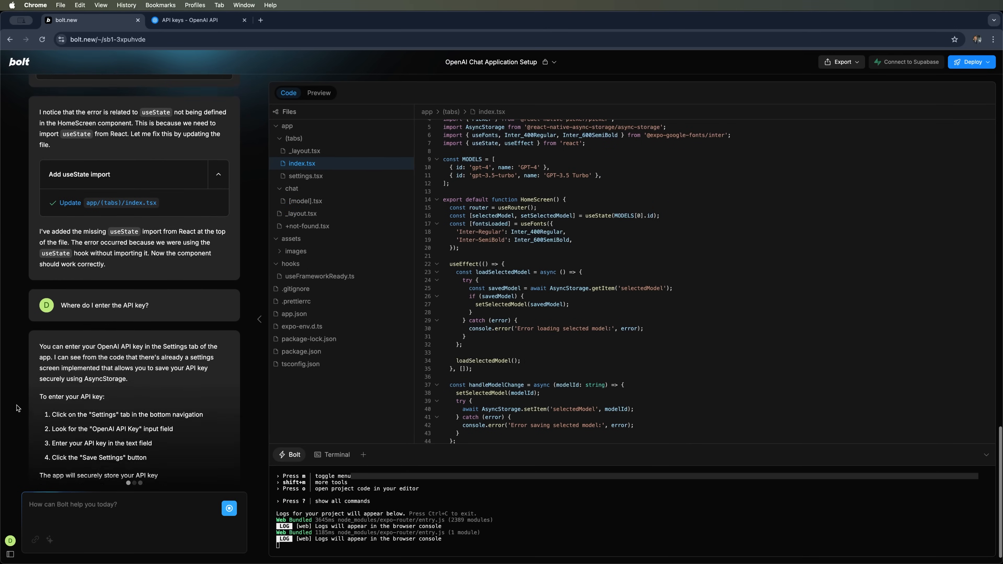
click(319, 93)
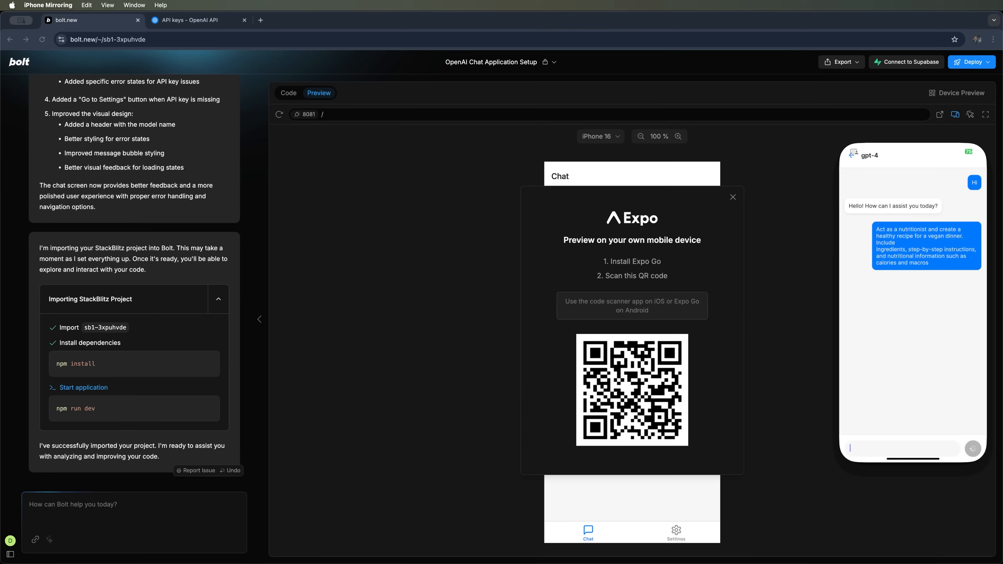